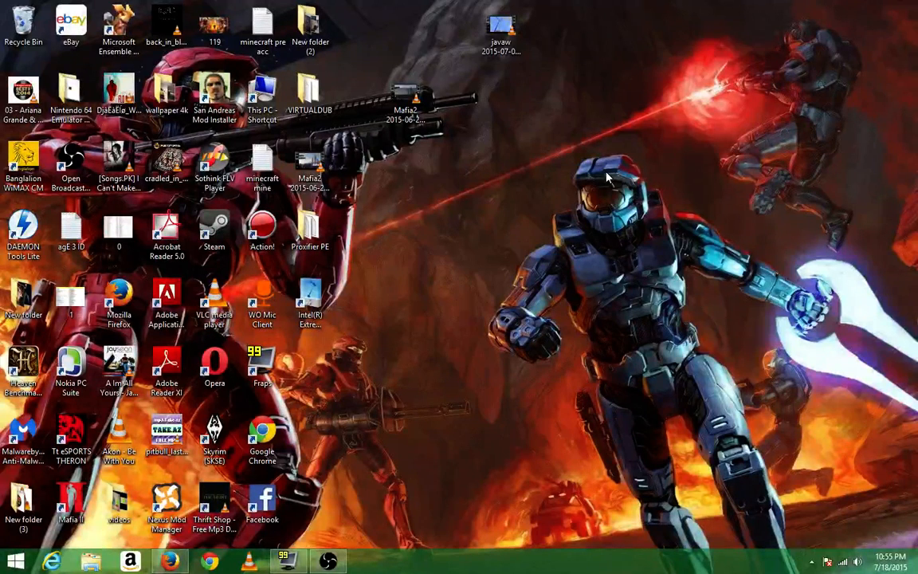
mouse_move(566, 229)
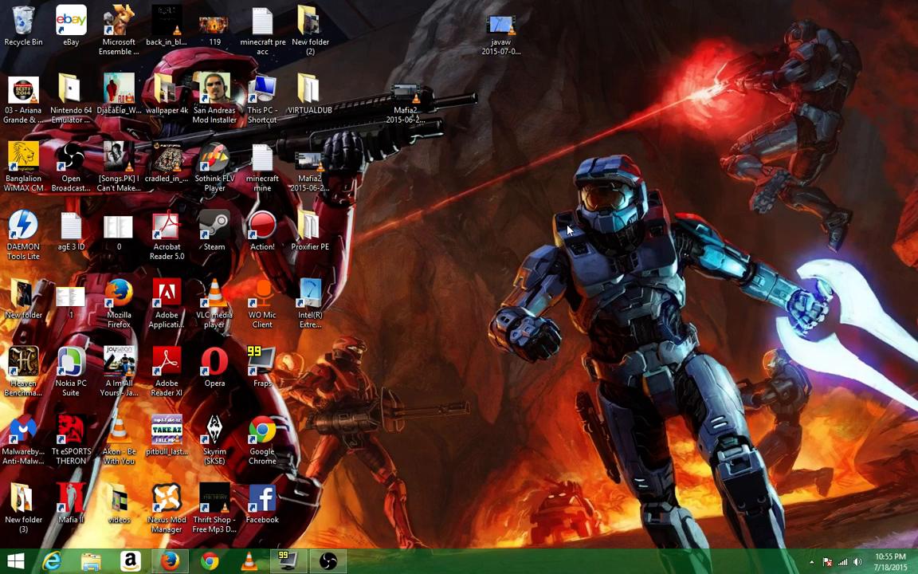
Launch Intel Extreme Tuning Utility from its desktop shortcut to show the system information overview.
click(310, 301)
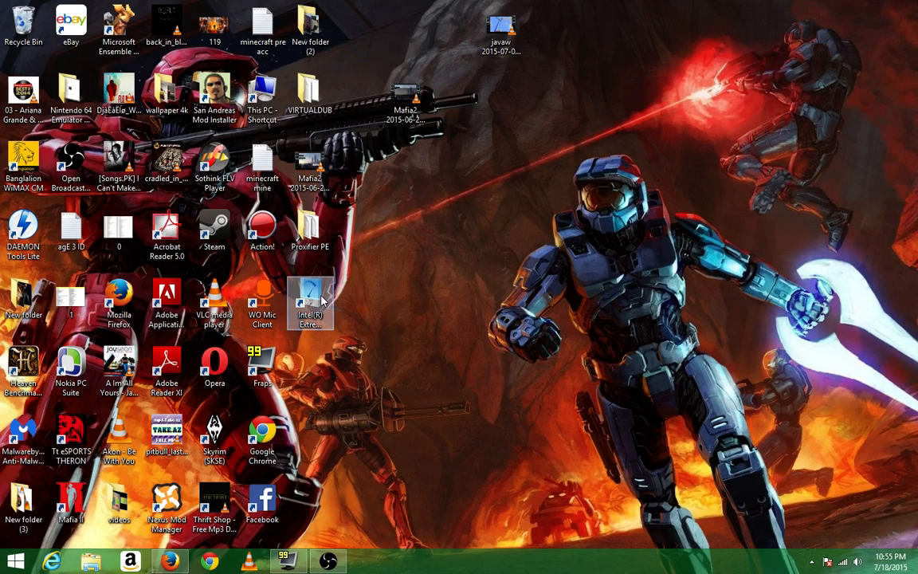
click(310, 303)
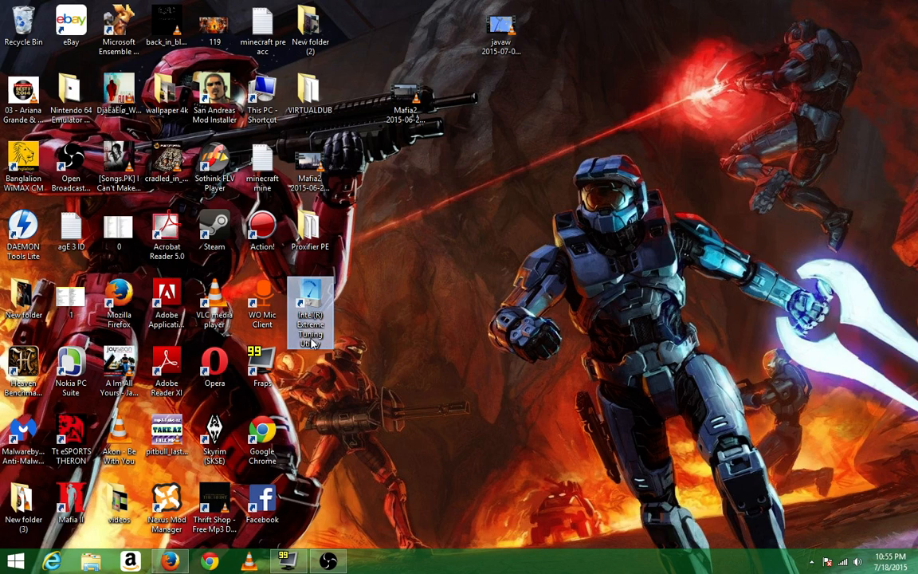
mouse_move(327, 355)
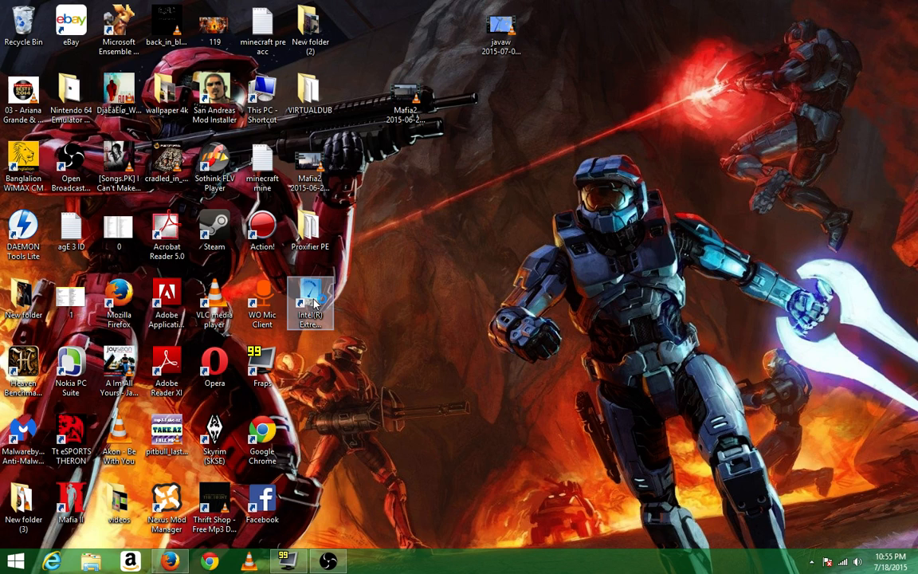
double_click(310, 303)
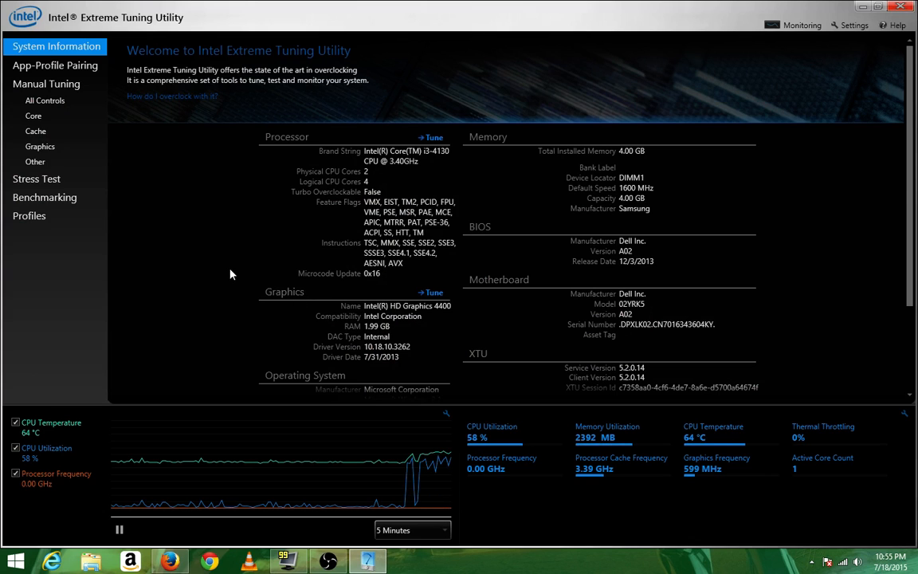
mouse_move(38, 130)
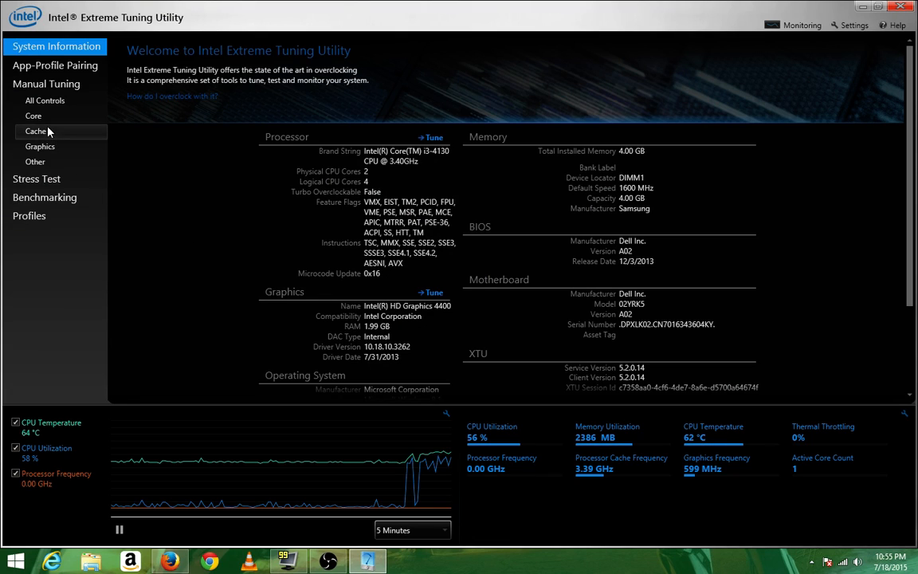
In Manual Tuning Graphics, set Processor Graphics Ratio Limit to 14.0x, apply it, and start saving a profile.
click(40, 146)
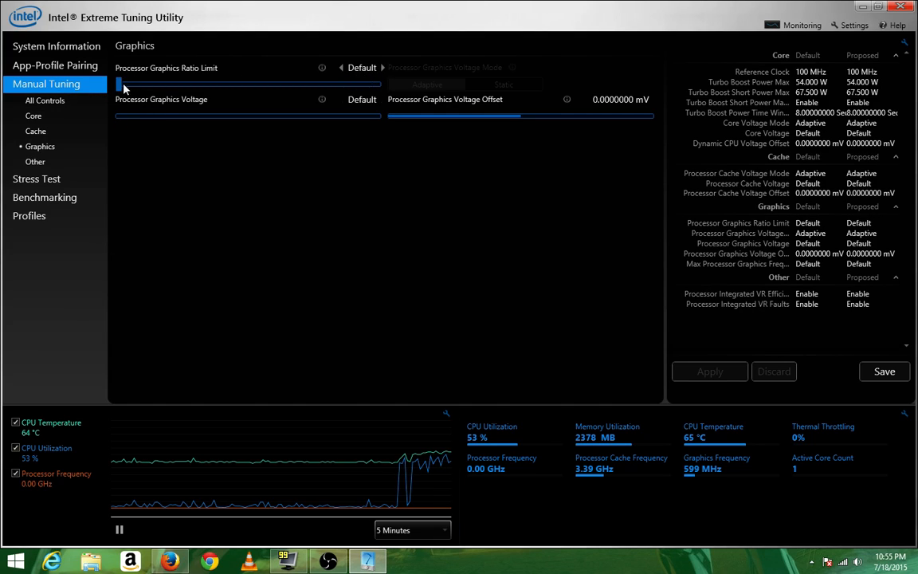
drag(120, 84, 255, 84)
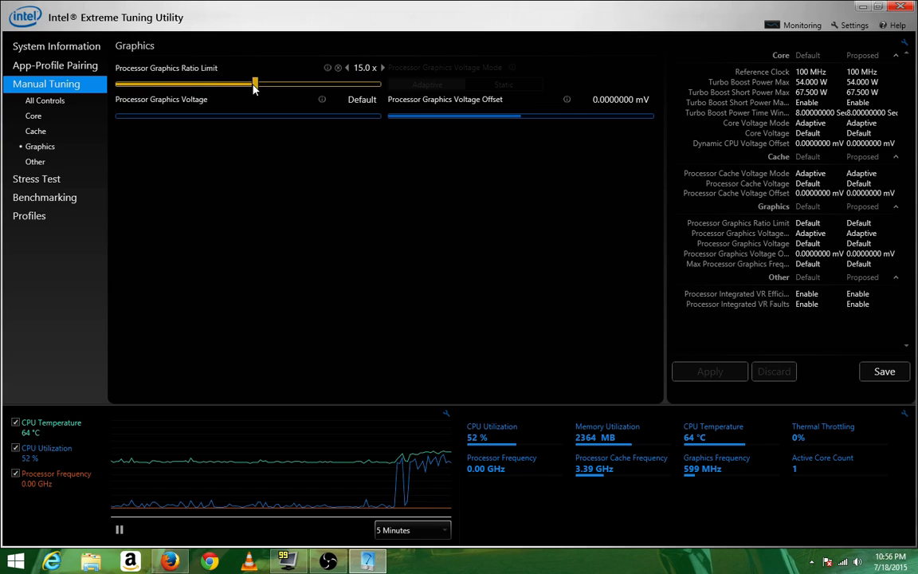
drag(255, 84, 245, 84)
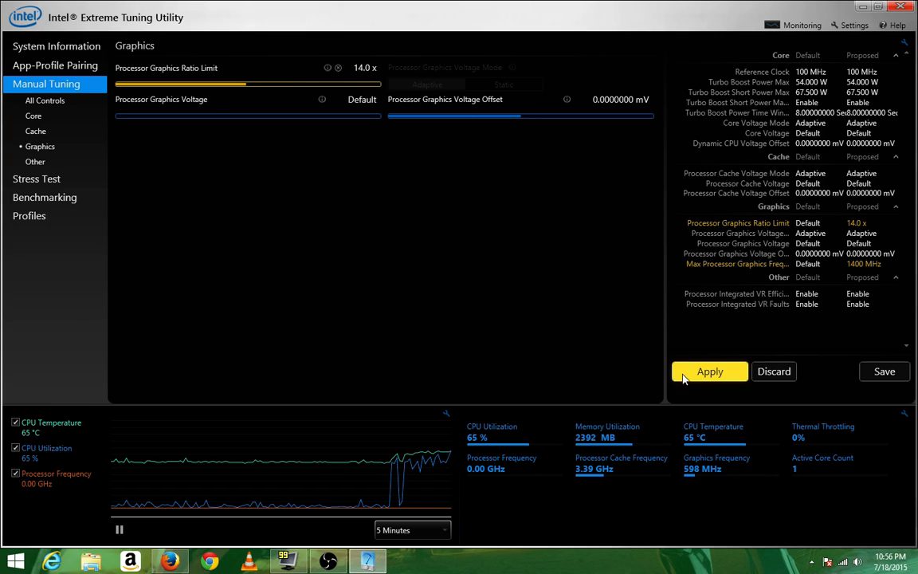
click(709, 371)
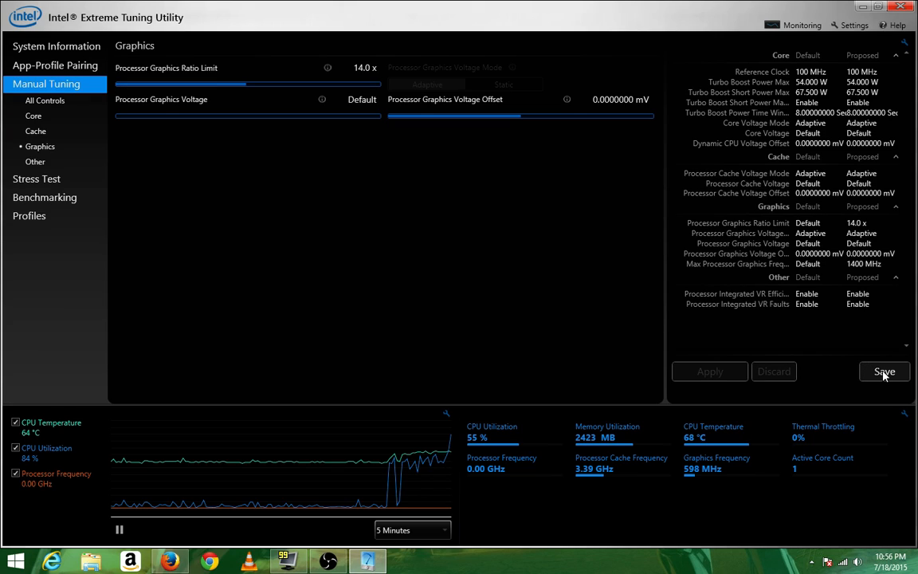
click(885, 372)
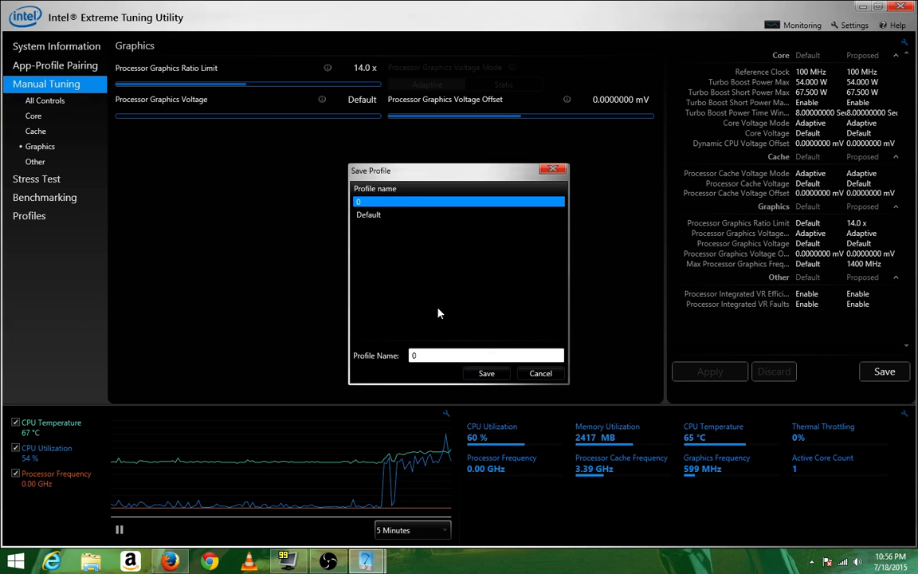
Confirm saving the tuning settings as profile 0.
click(540, 373)
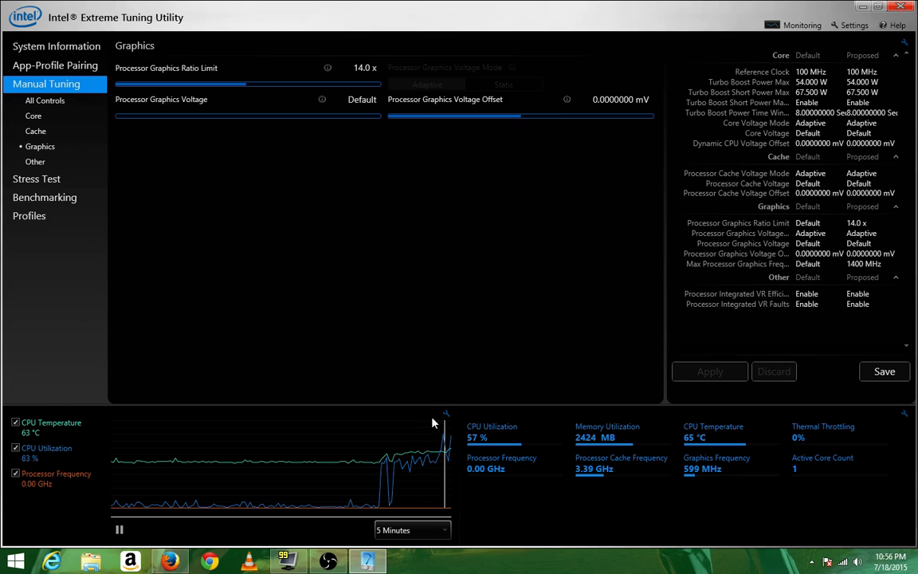
mouse_move(462, 508)
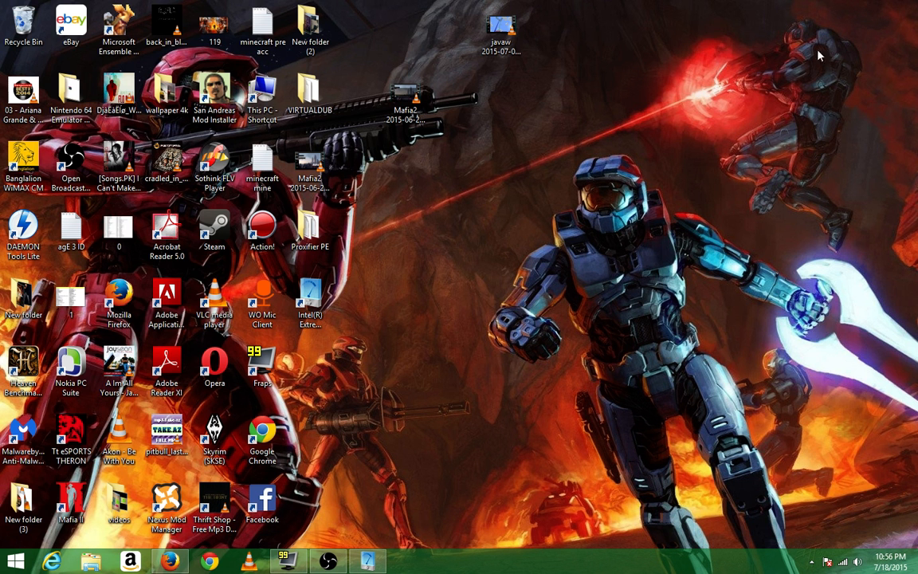
mouse_move(615, 189)
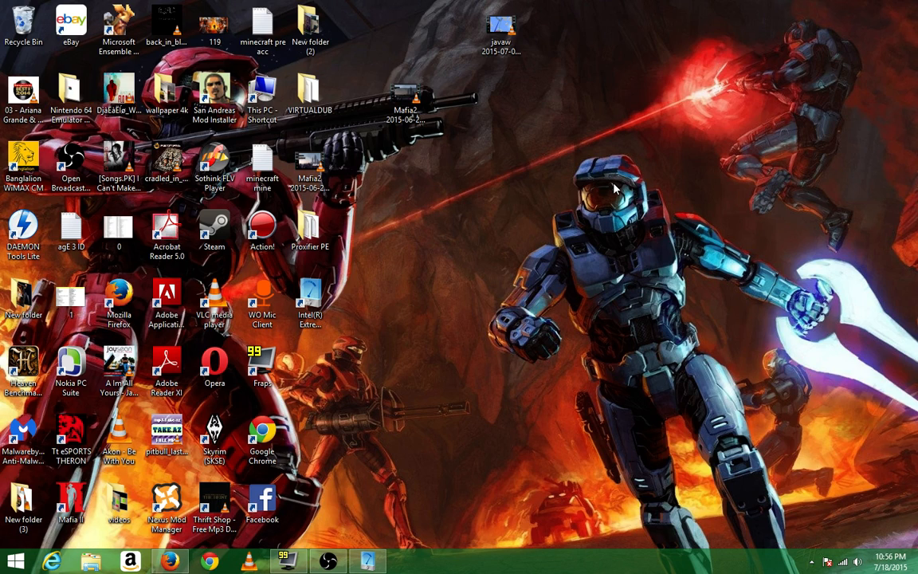
mouse_move(544, 254)
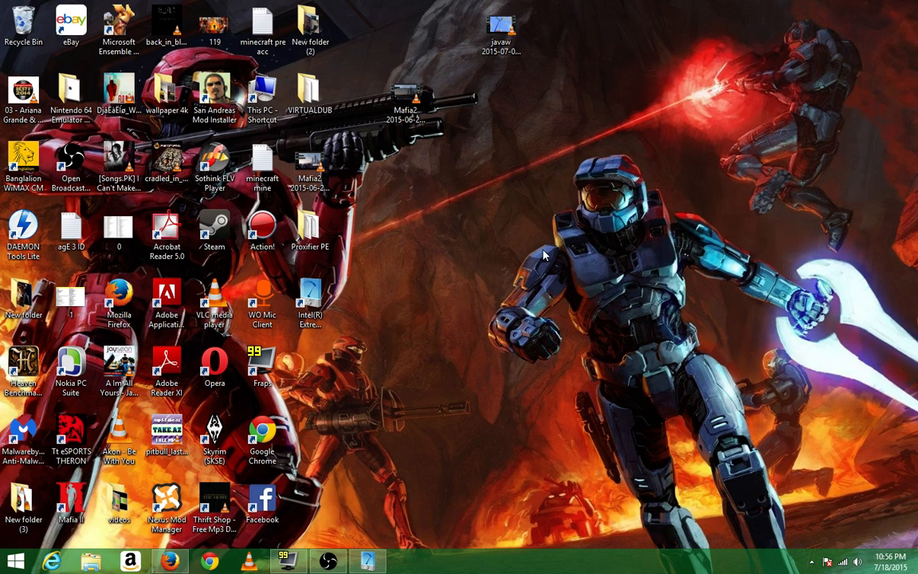
mouse_move(526, 267)
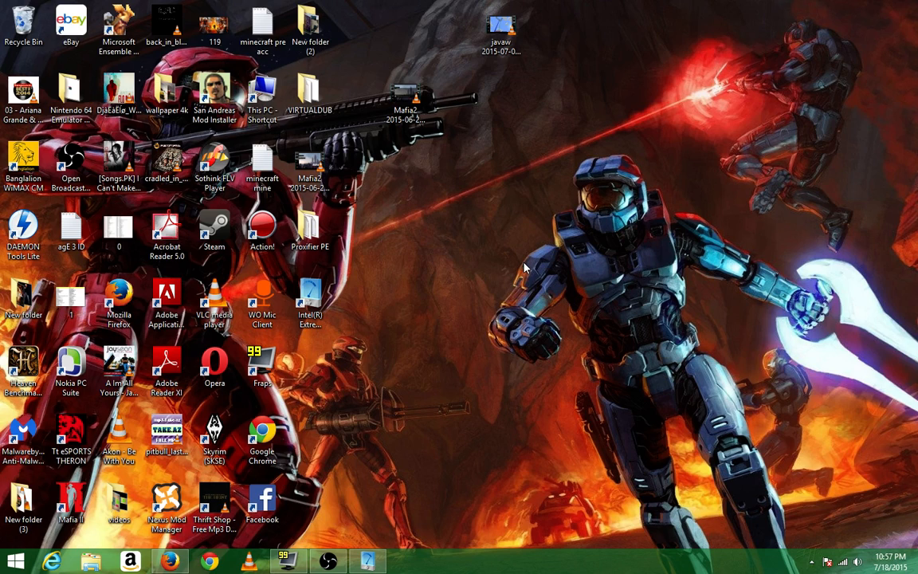
mouse_move(380, 480)
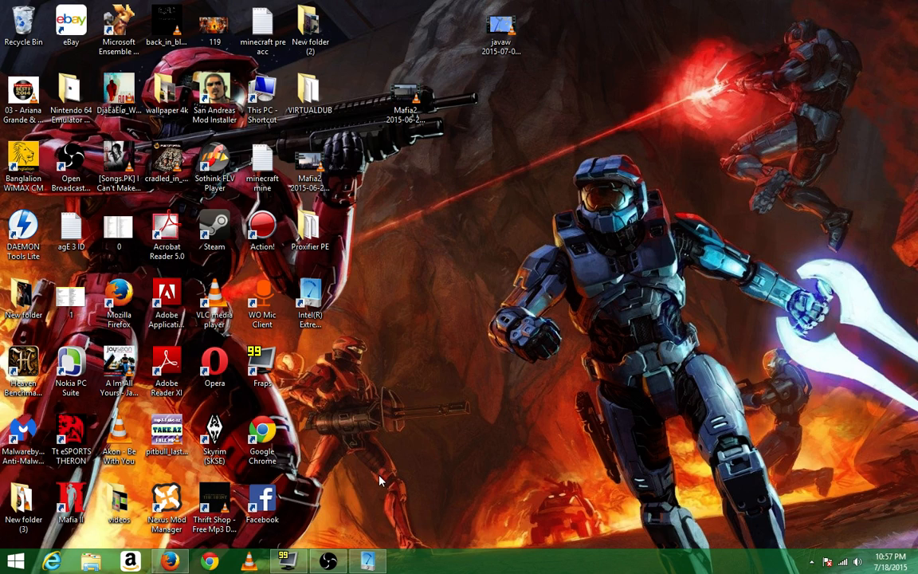